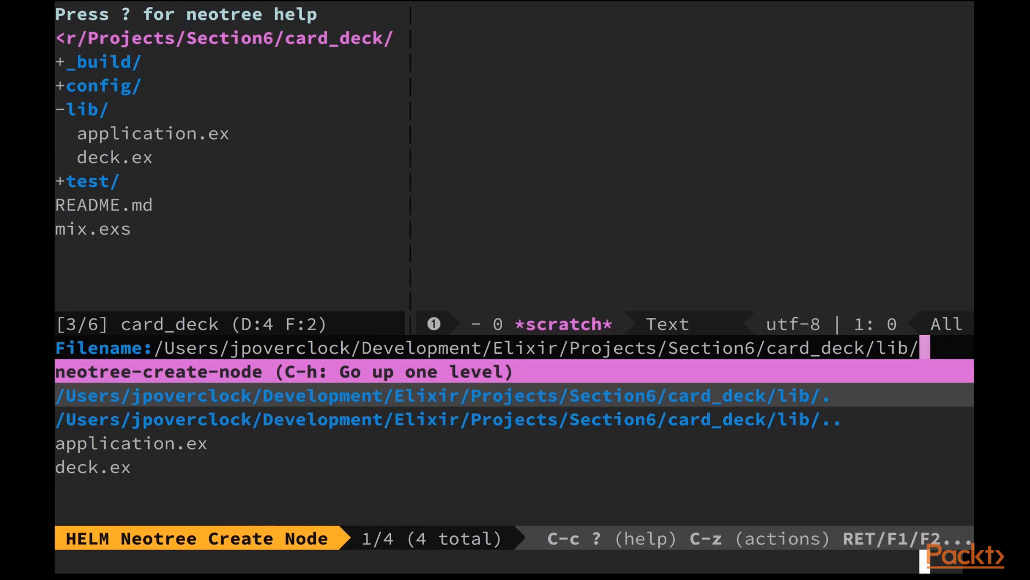
# - Name the new file deck_supervisor.ex in lib and open it
pyautogui.write('_sup')
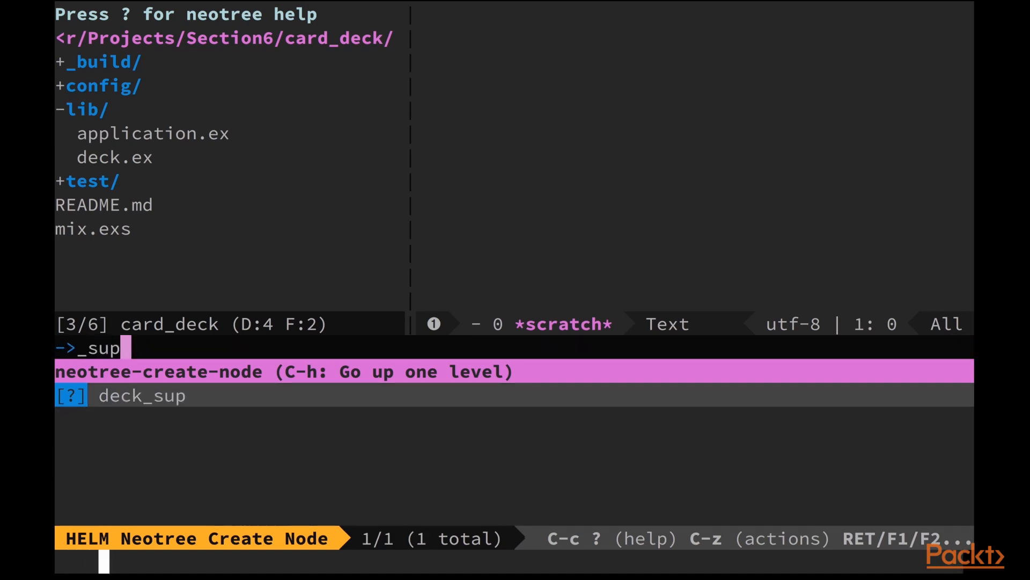
pyautogui.write('ervisor')
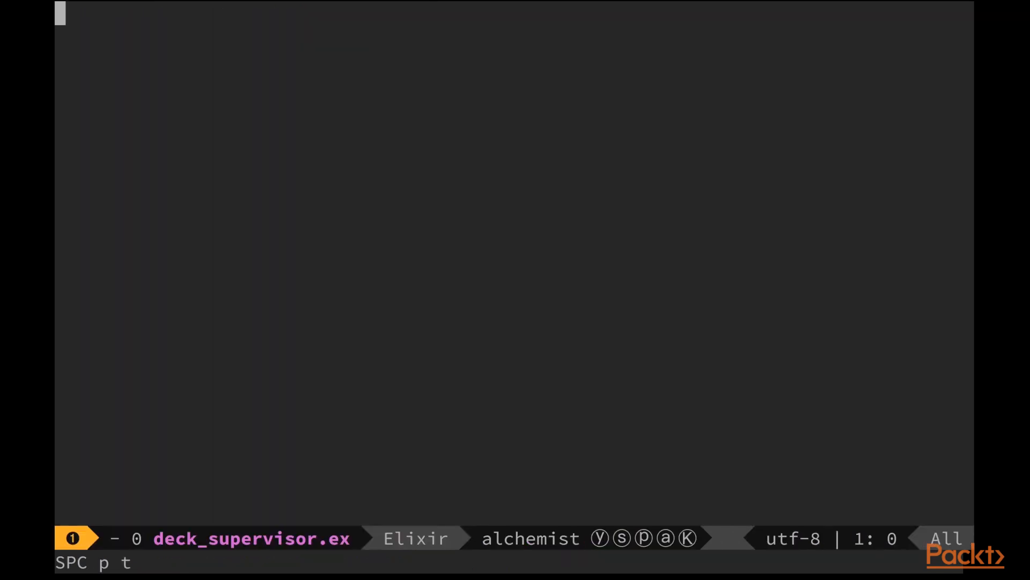
# - Declare defmodule Deck.Supervisor with use Supervisor
pyautogui.write('defmodule Deck.')
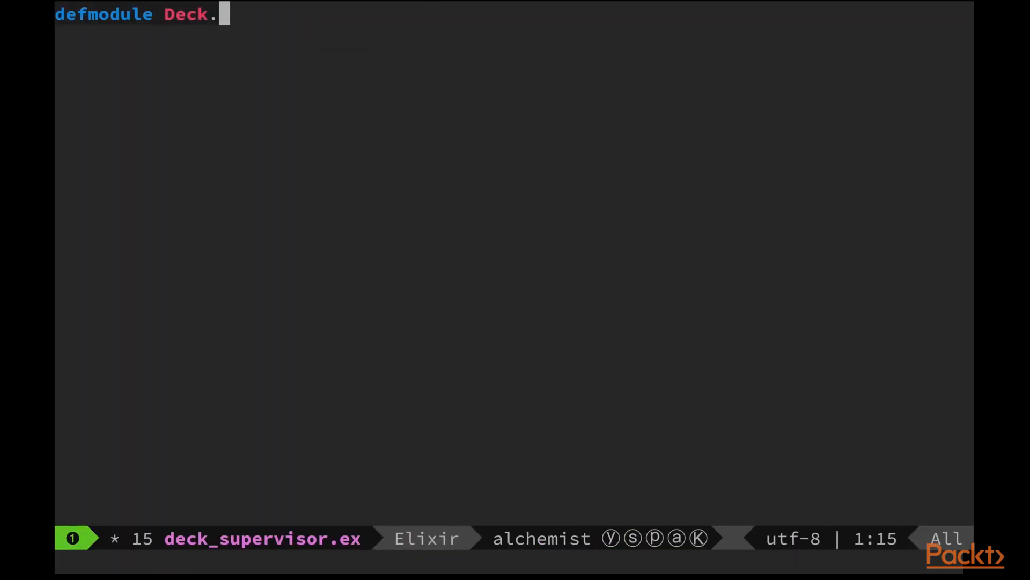
pyautogui.write('Supervisor do')
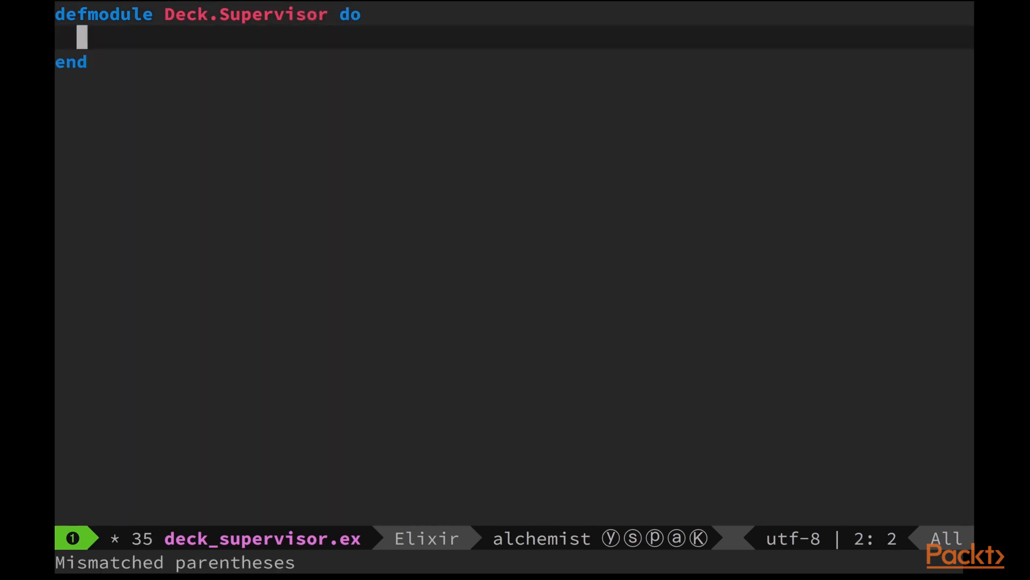
pyautogui.write('use Supervisor')
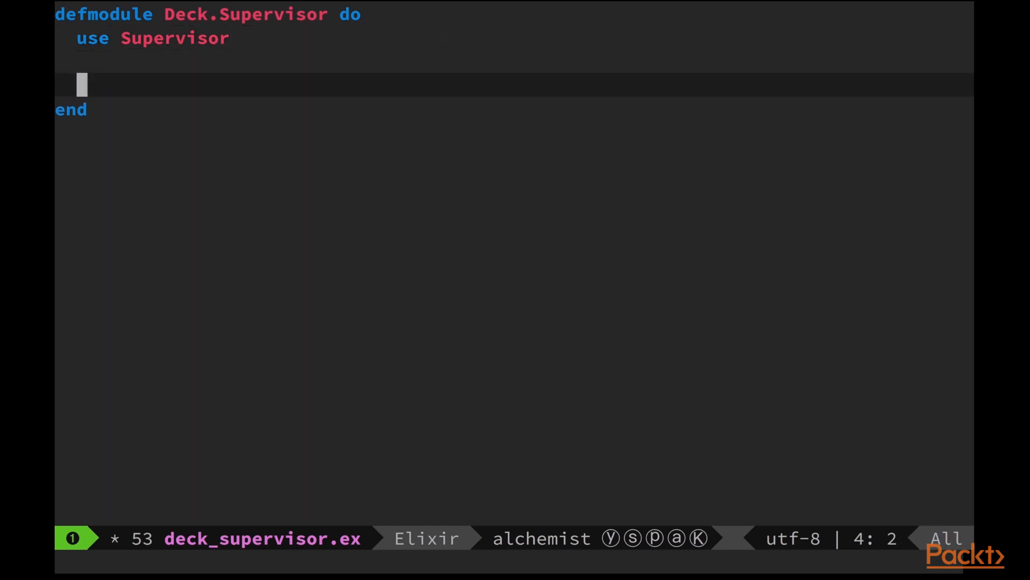
# - Write init(_) with children [worker(Deck, [])] and Supervisor.init(children, strategy: :one_for_one)
pyautogui.write('def')
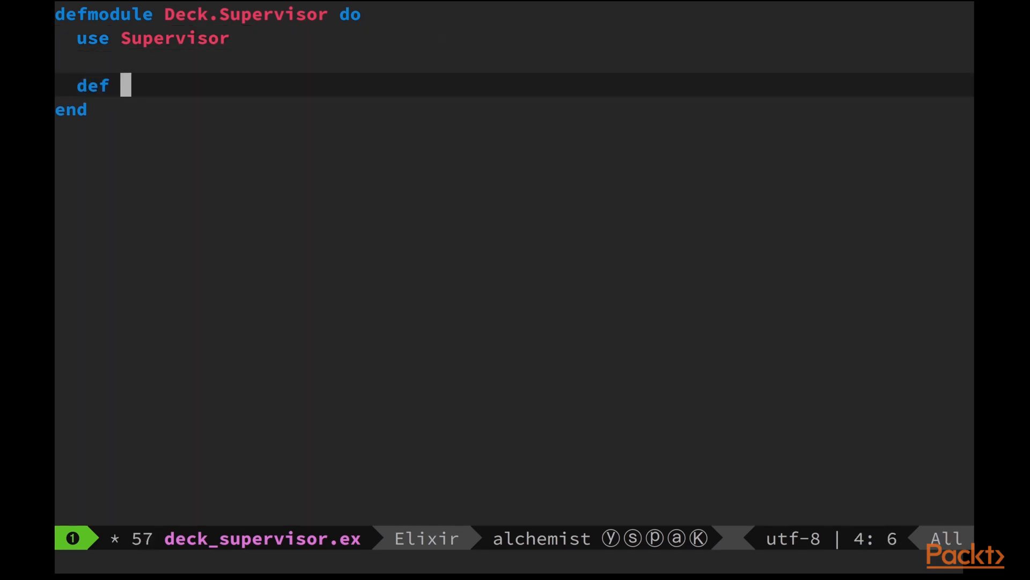
pyautogui.write('init(_) d')
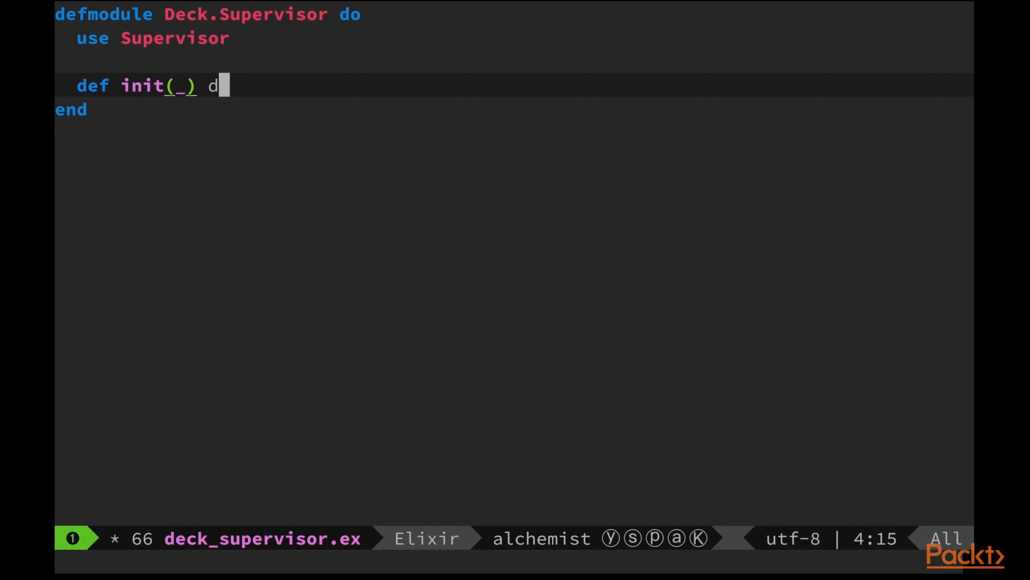
pyautogui.write('o')
pyautogui.write('worker(Deck')
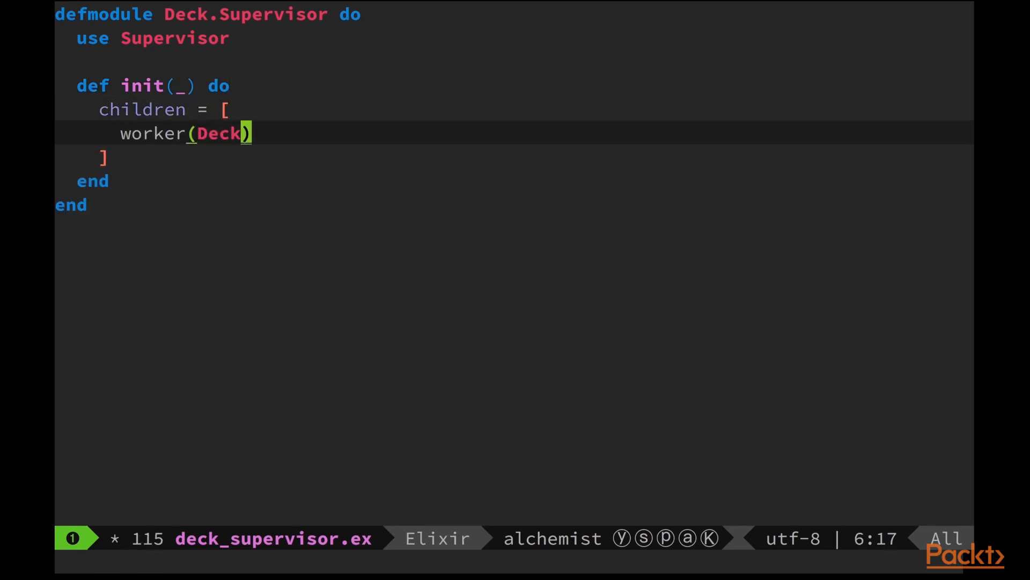
pyautogui.write(', []')
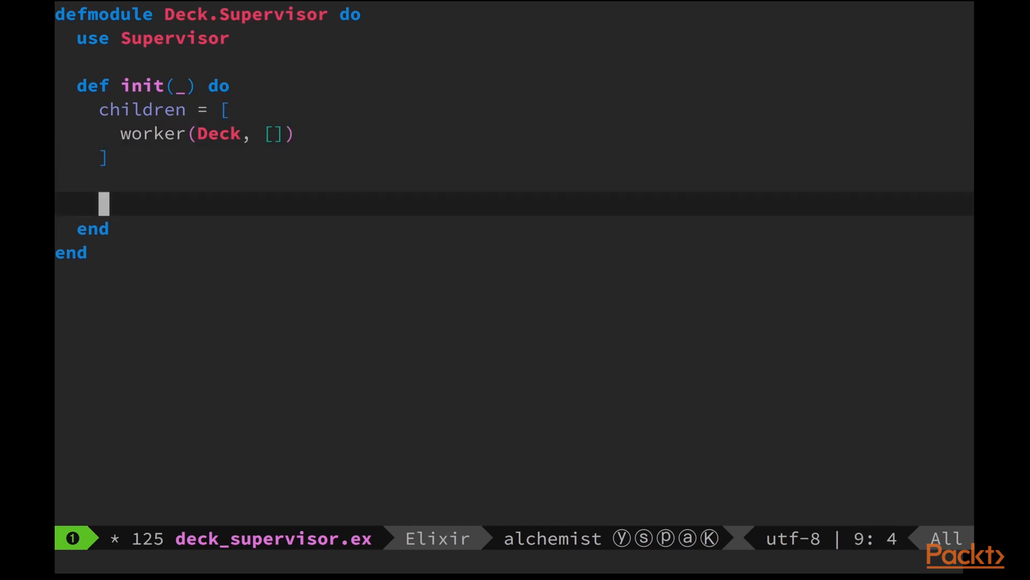
pyautogui.write('Supervisor.init(')
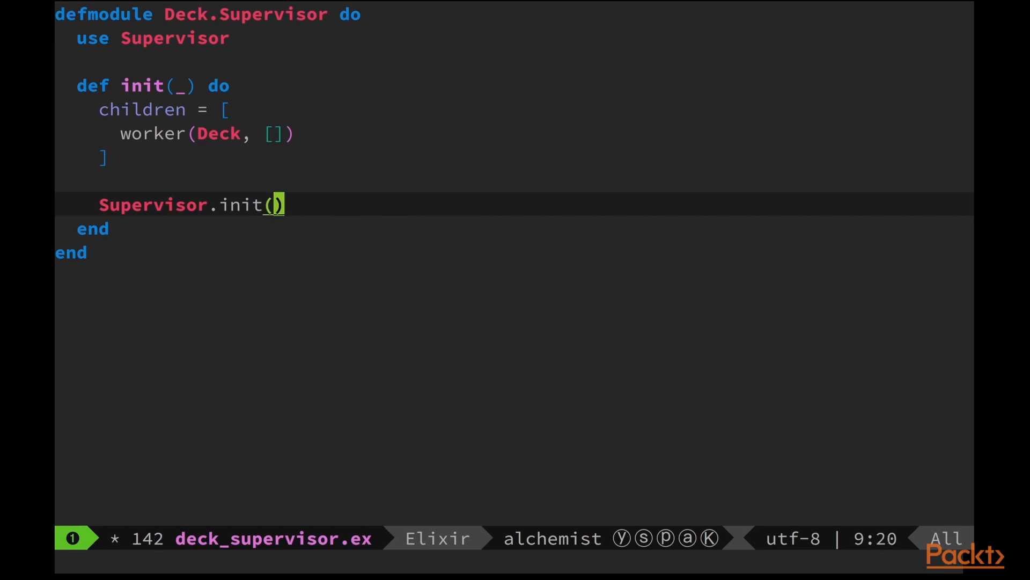
pyautogui.write('children')
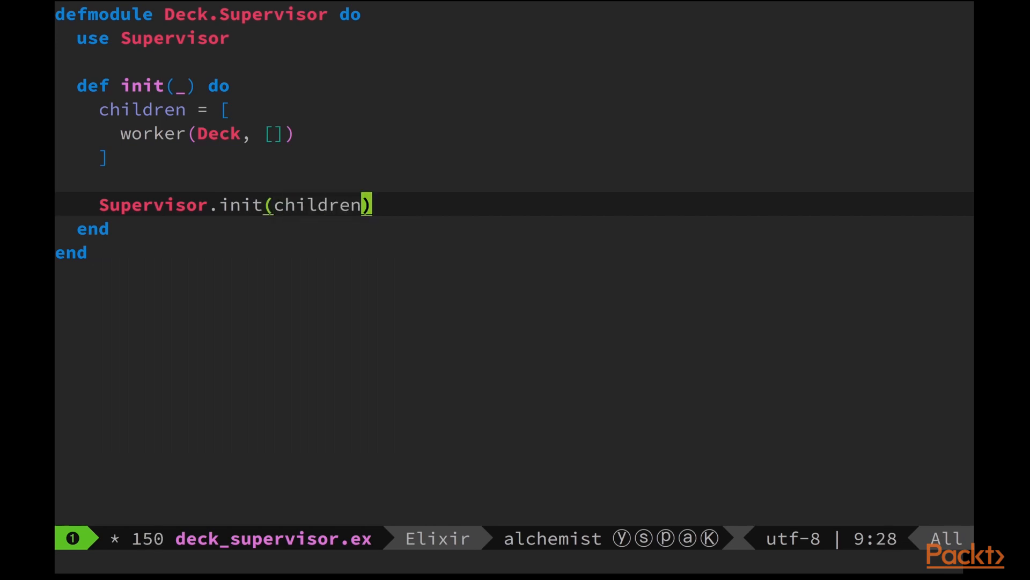
pyautogui.write(', strategu')
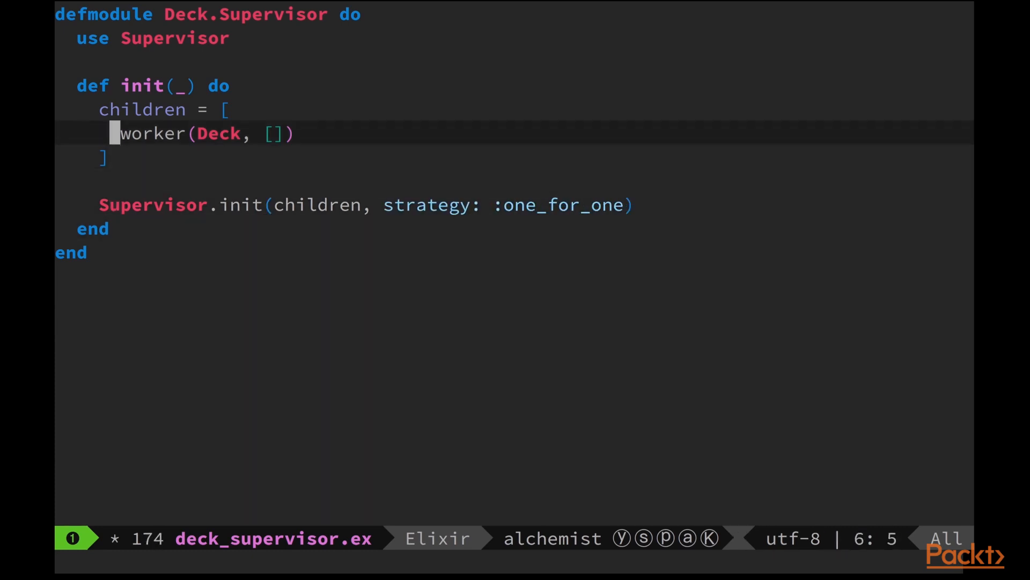
pyautogui.write('def start')
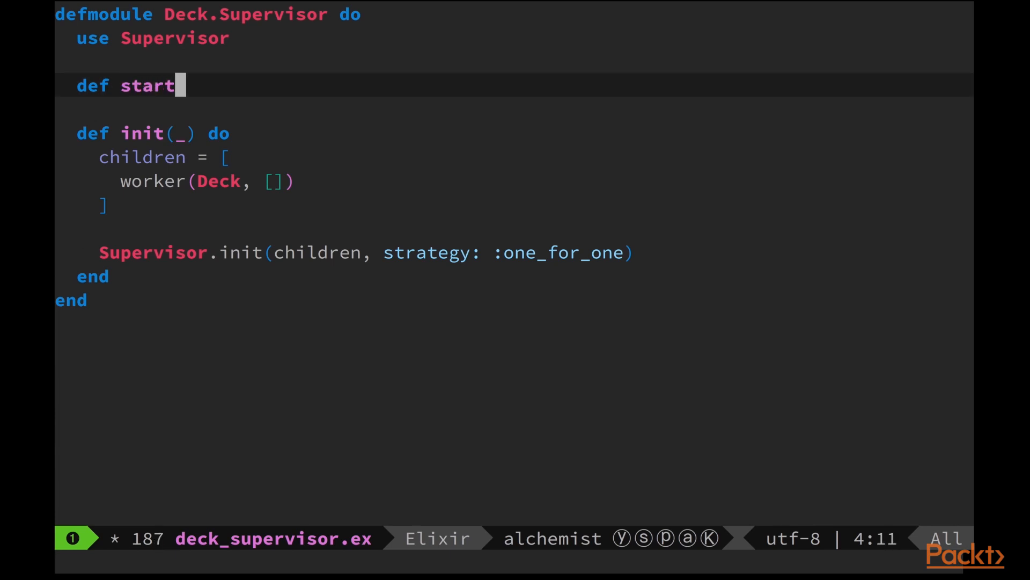
# - Write start_link calling Supervisor.start_link(__MODULE__, [], name: __MODULE__)
pyautogui.write('_link() do')
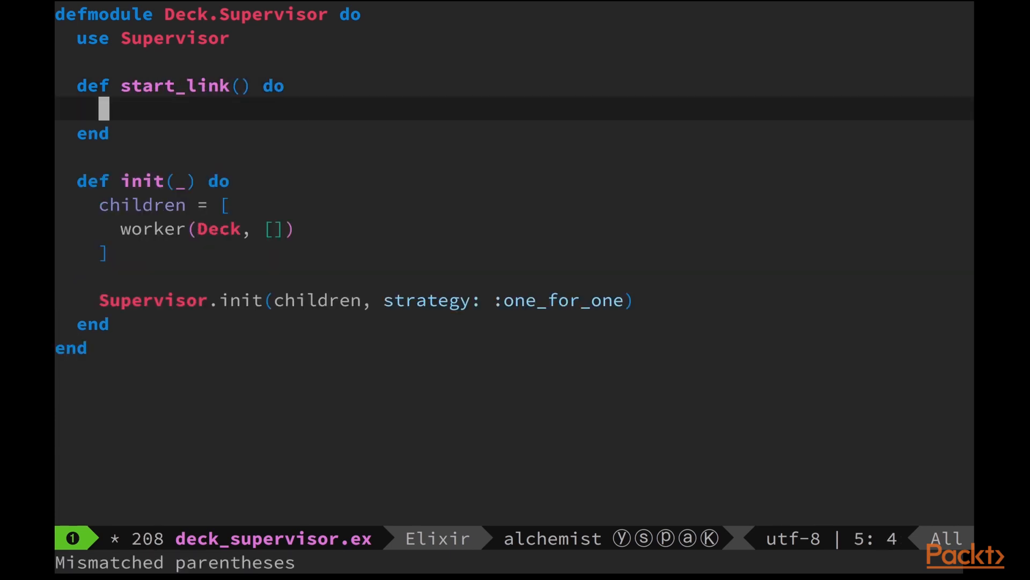
pyautogui.write('Supervisor.start_link(__MODUL')
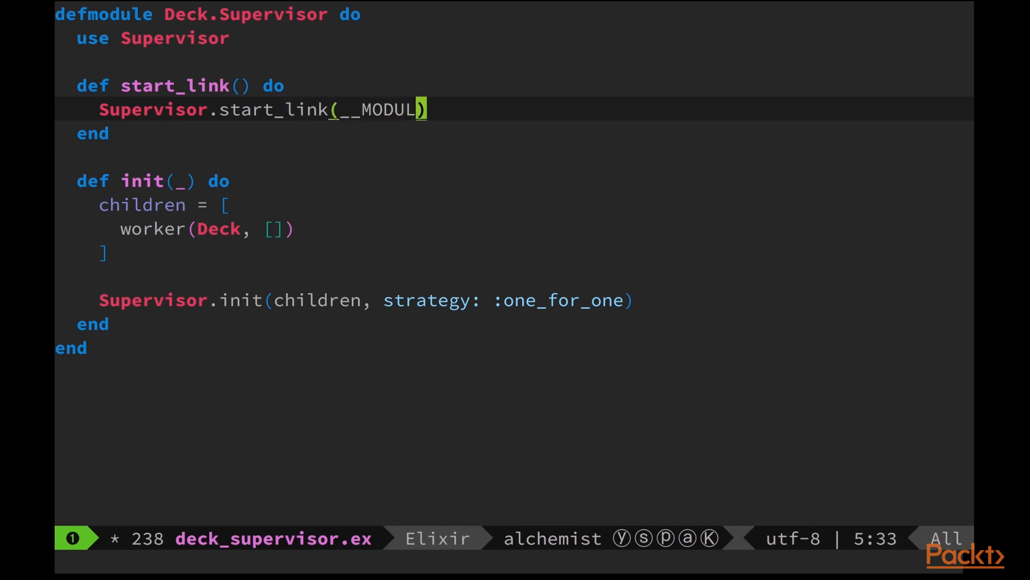
pyautogui.write('__, [], name')
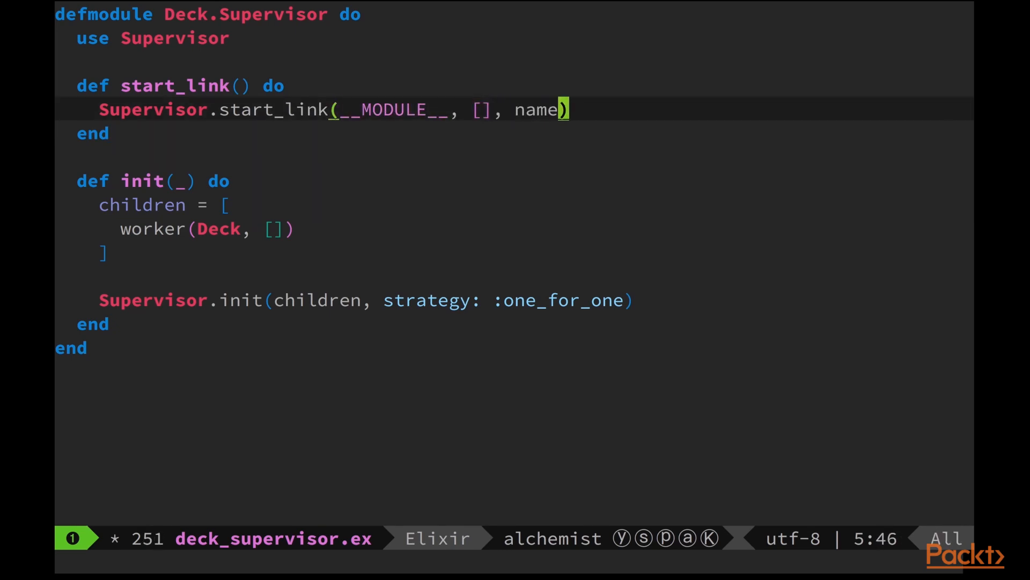
pyautogui.write(': __MODULE__')
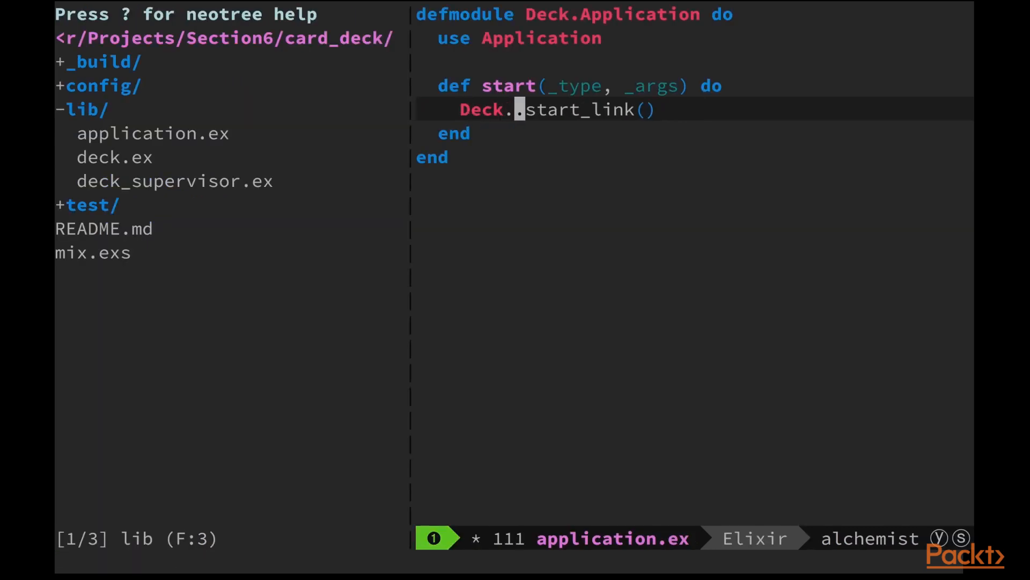
# - Change start/2 to call Deck.Supervisor.start_link() instead of Deck.start_link()
pyautogui.write('Supervisor')
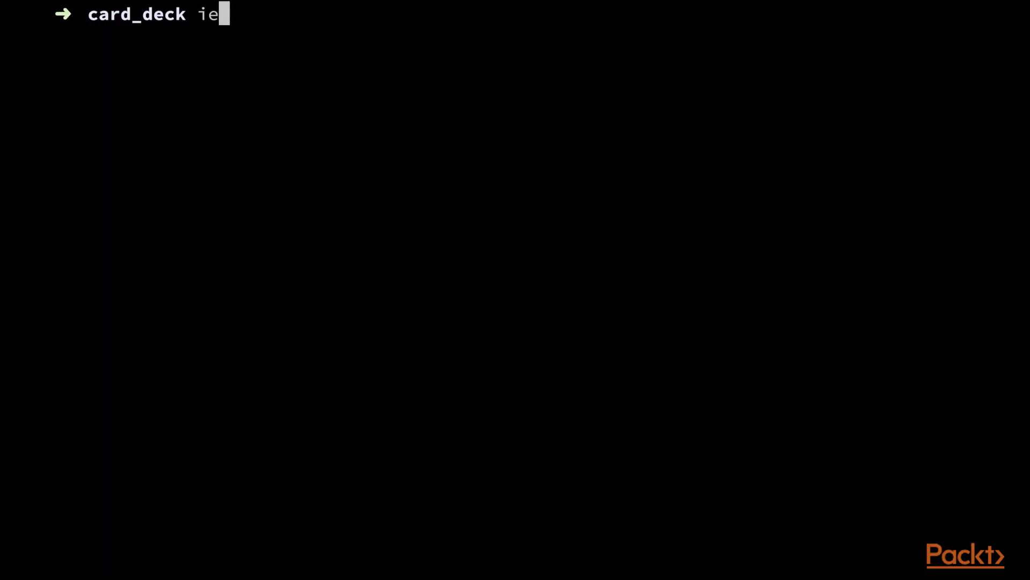
# - Run iex -S mix, take a card, and list Supervisor.which_children(Deck.Supervisor) showing the Deck worker
pyautogui.write('x -S mix')
pyautogui.write('Deck.take_card')
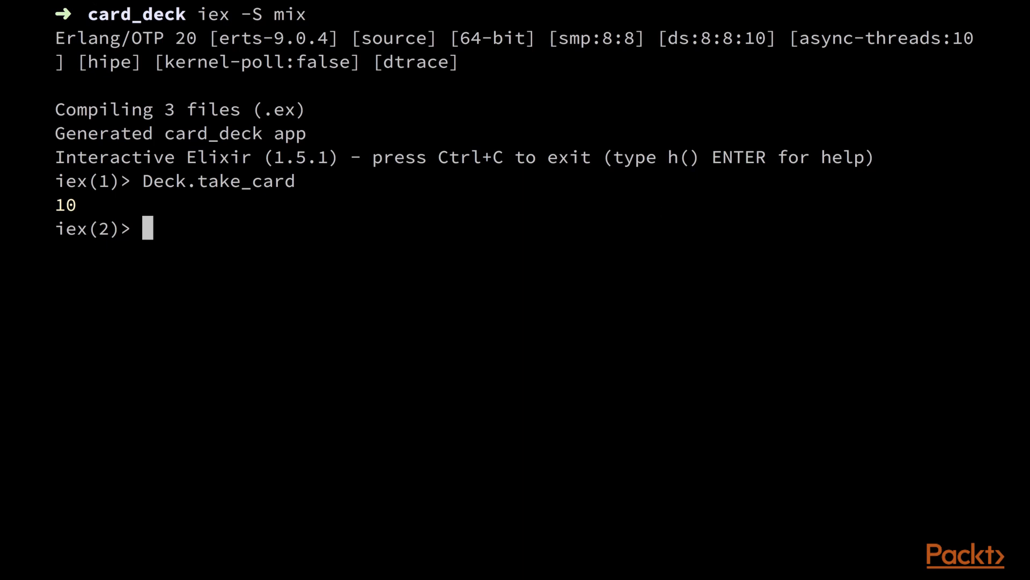
pyautogui.write('Supervisor.')
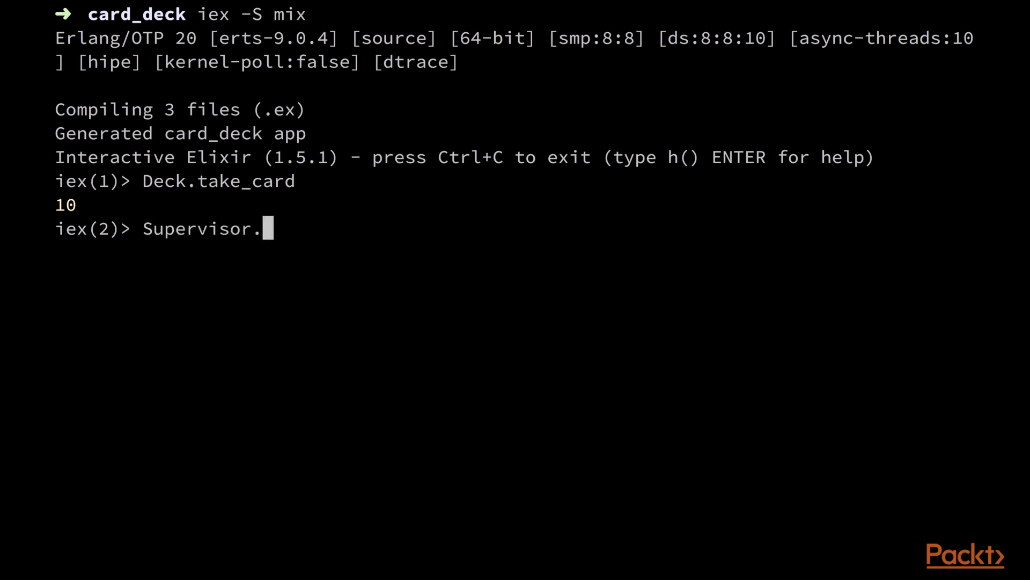
pyautogui.write('which_children')
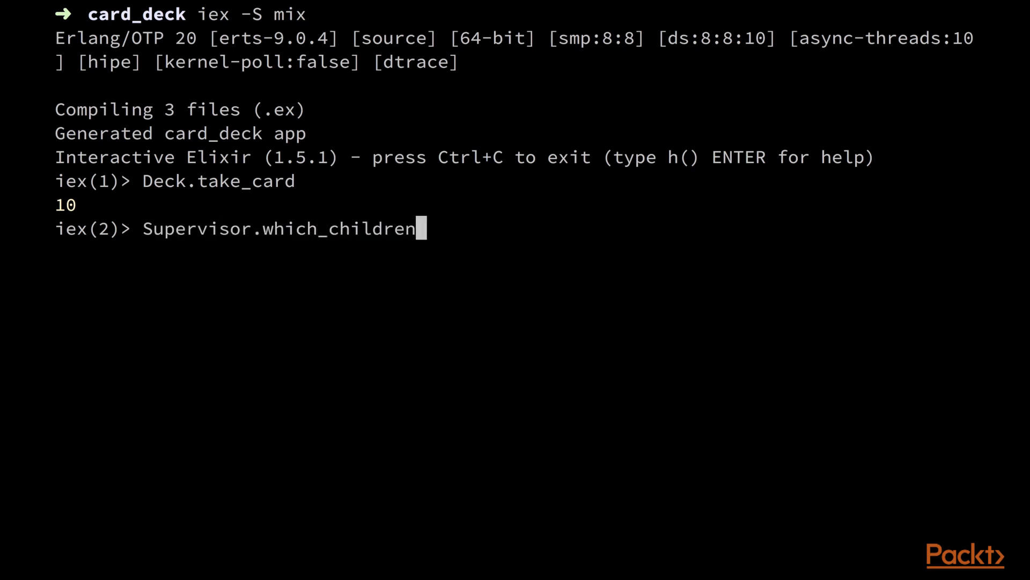
pyautogui.write('(Deck.Supervisor')
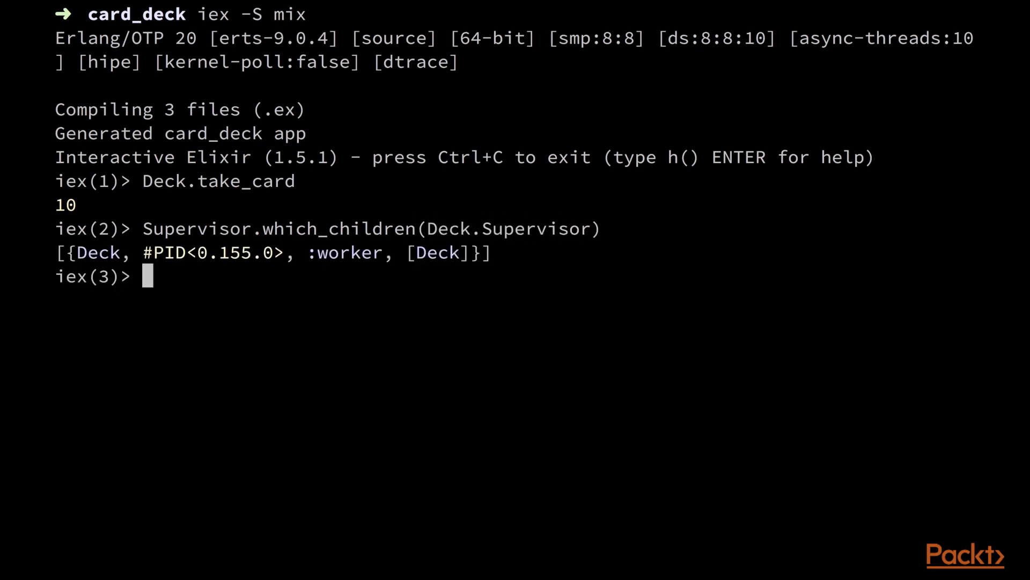
pyautogui.write(':observer')
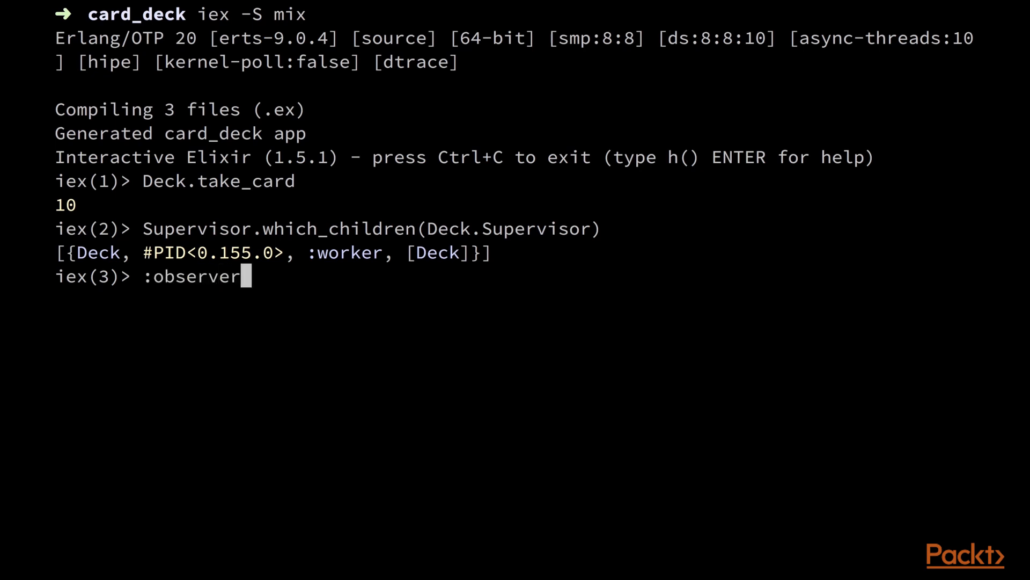
# - Run :observer.start and inspect the Elixir.Deck.Supervisor and Elixir.Deck nodes in the Applications tree
pyautogui.press('Return')
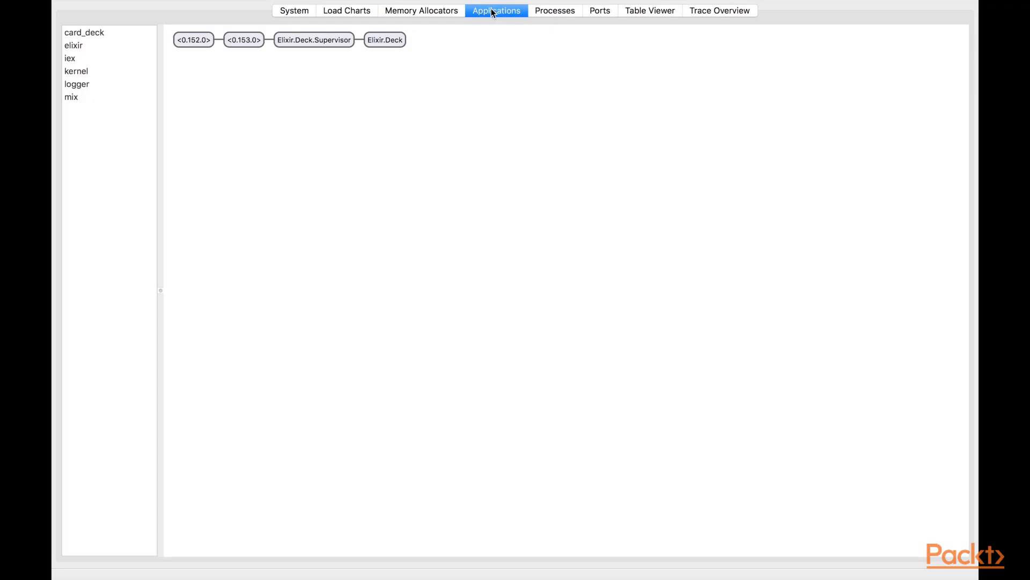
pyautogui.click(311, 39)
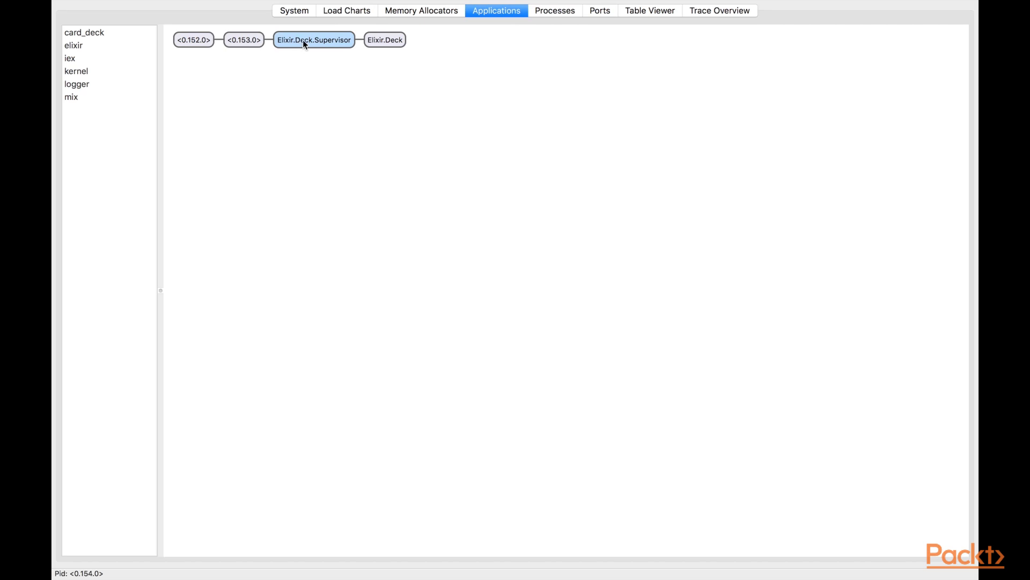
pyautogui.click(384, 40)
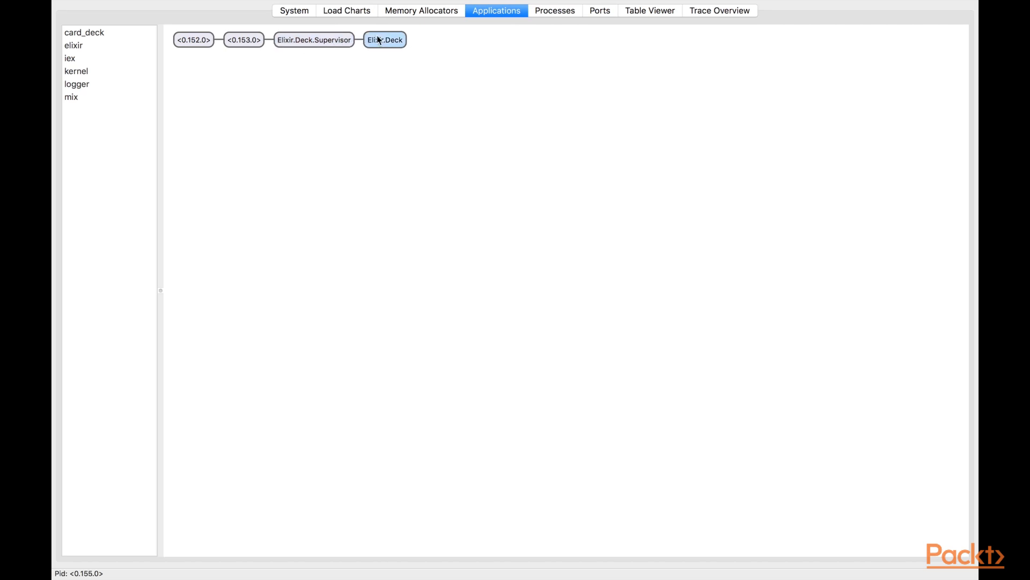
pyautogui.click(317, 40)
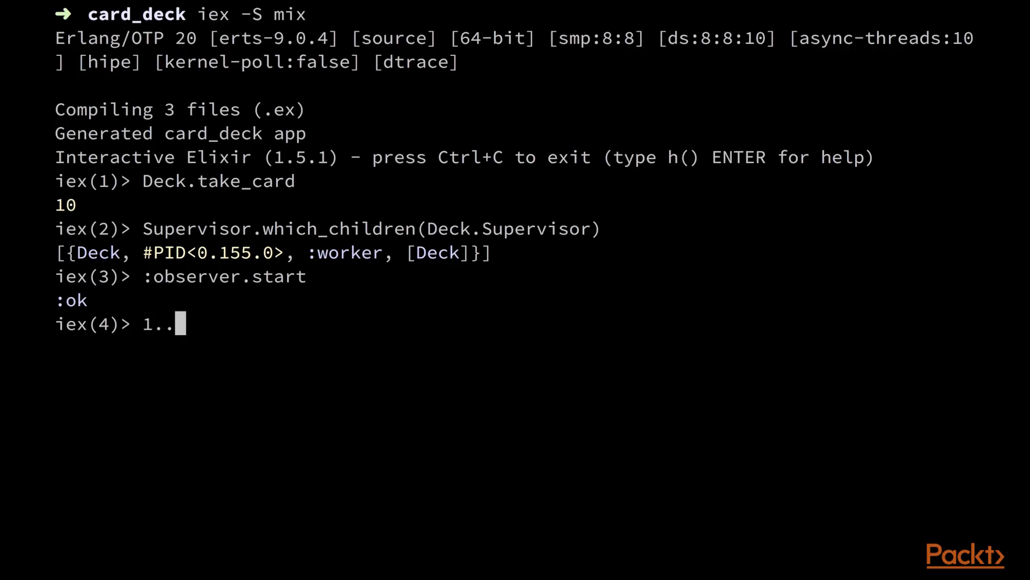
# - Run 1..52 |> Enum.each printing Deck.take_card until the empty deck crashes with FunctionClauseError
pyautogui.write('52')
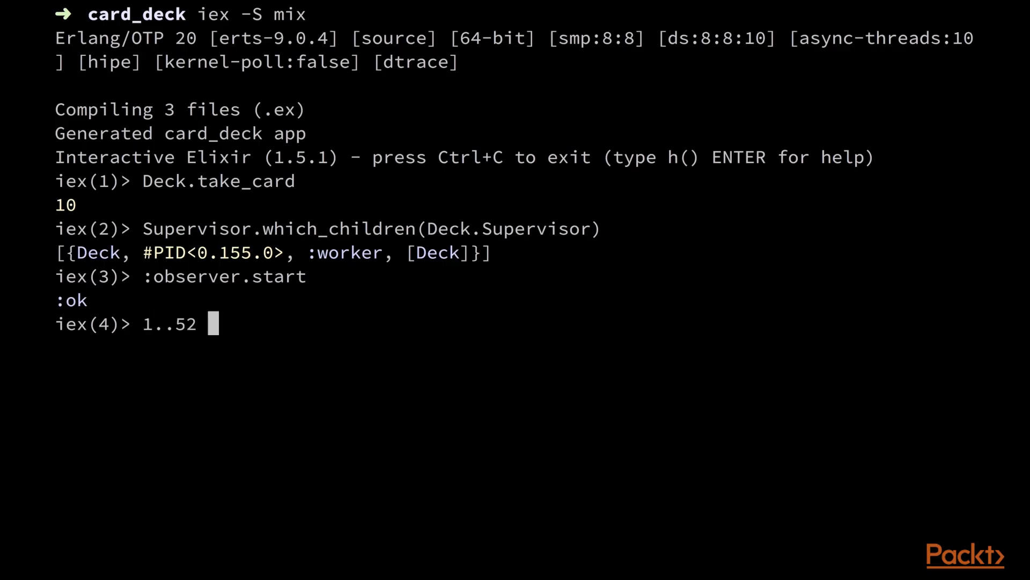
pyautogui.write('|> En')
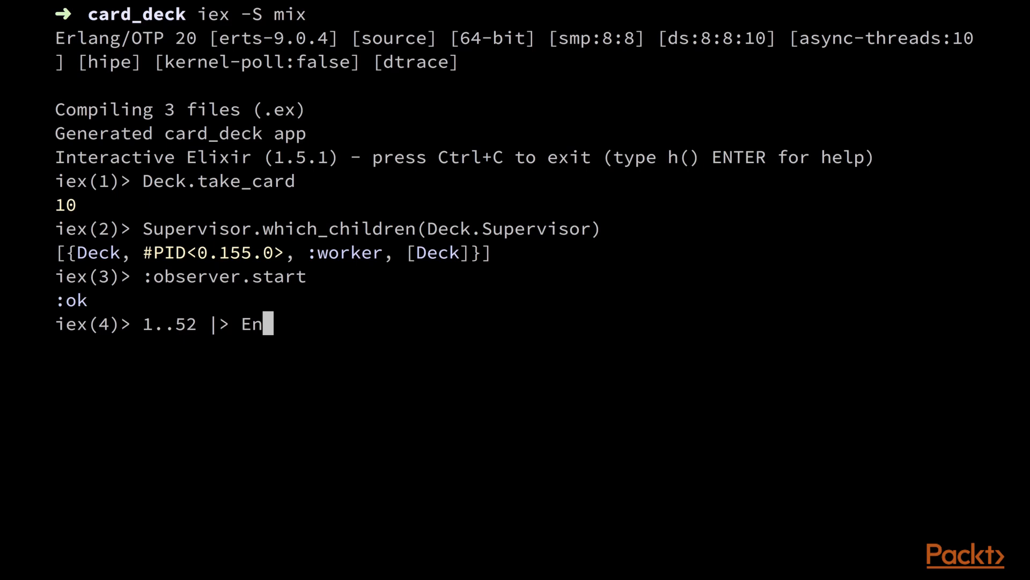
pyautogui.write('um.each(')
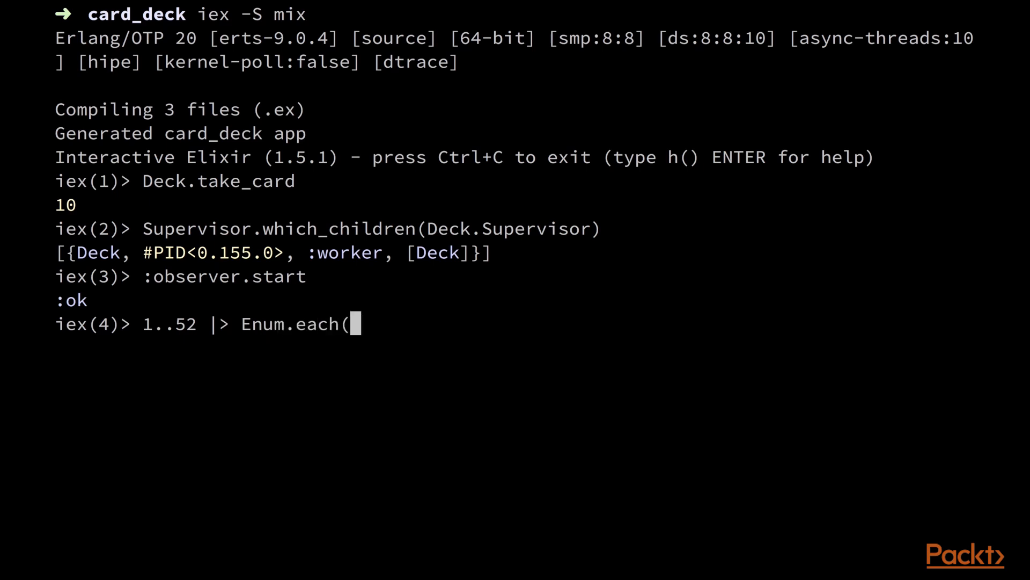
pyautogui.write('fn(_) -> IO.pu')
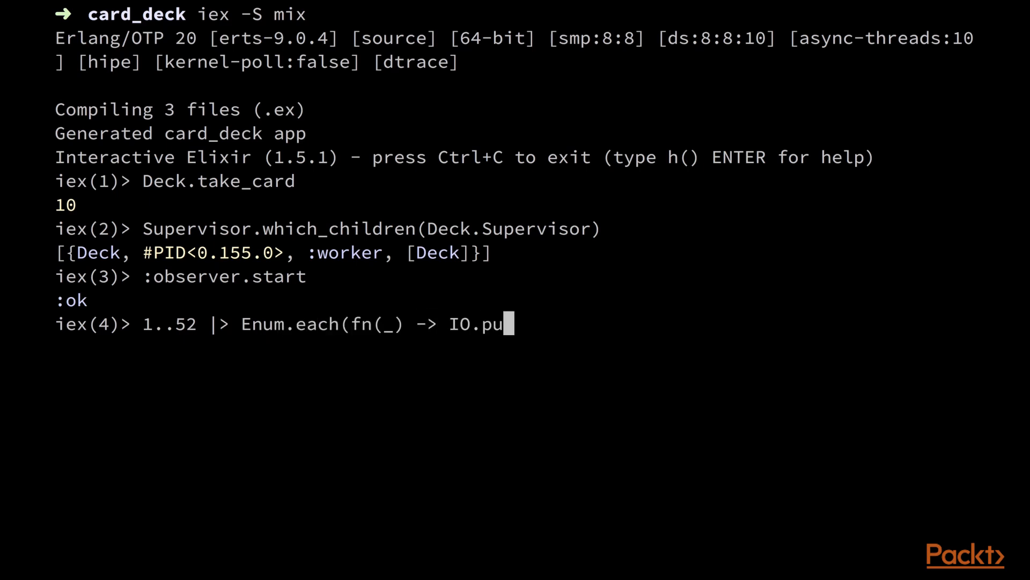
pyautogui.write('ts(Deck.take_')
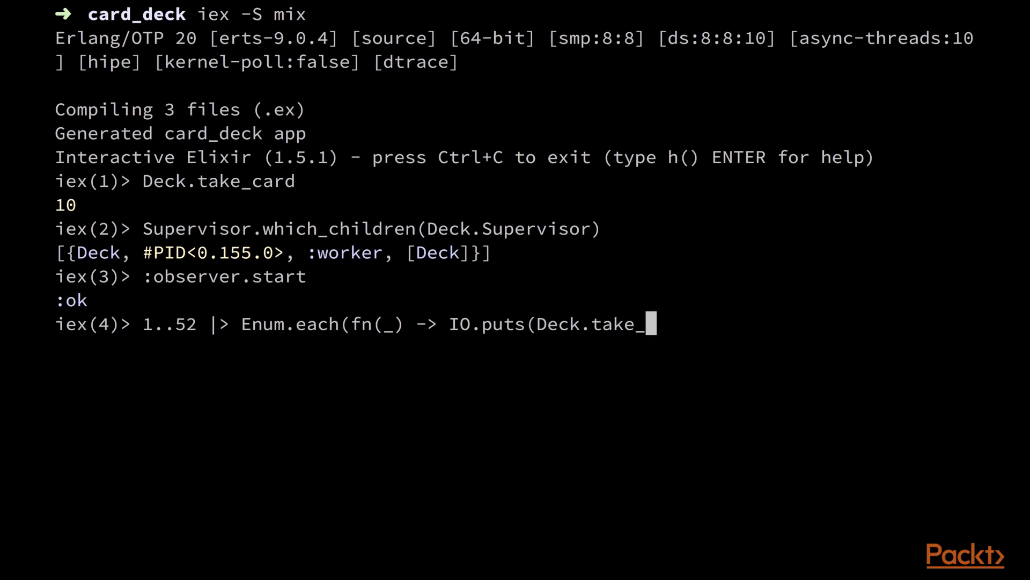
pyautogui.write('card)')
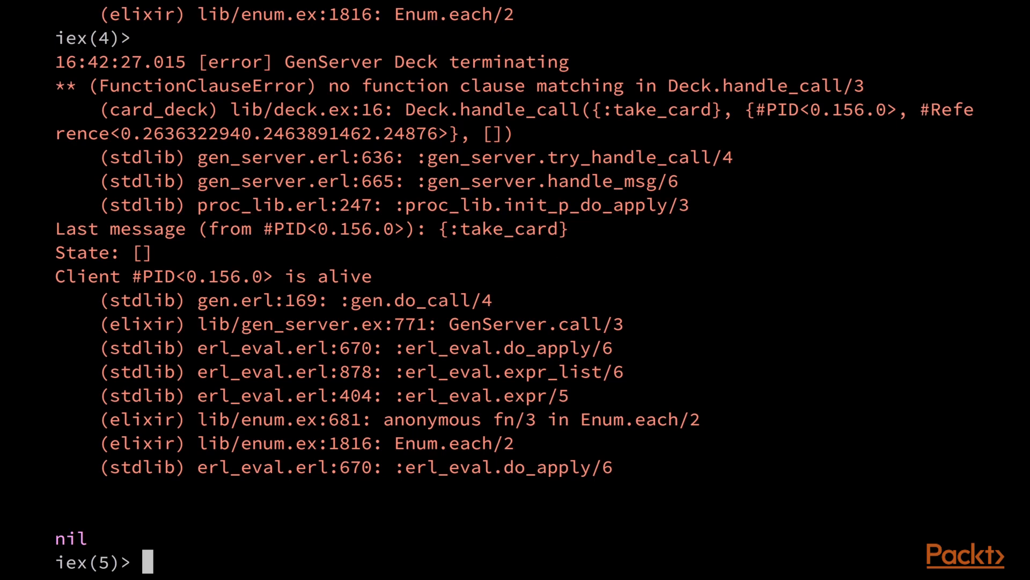
pyautogui.write('Deck.take')
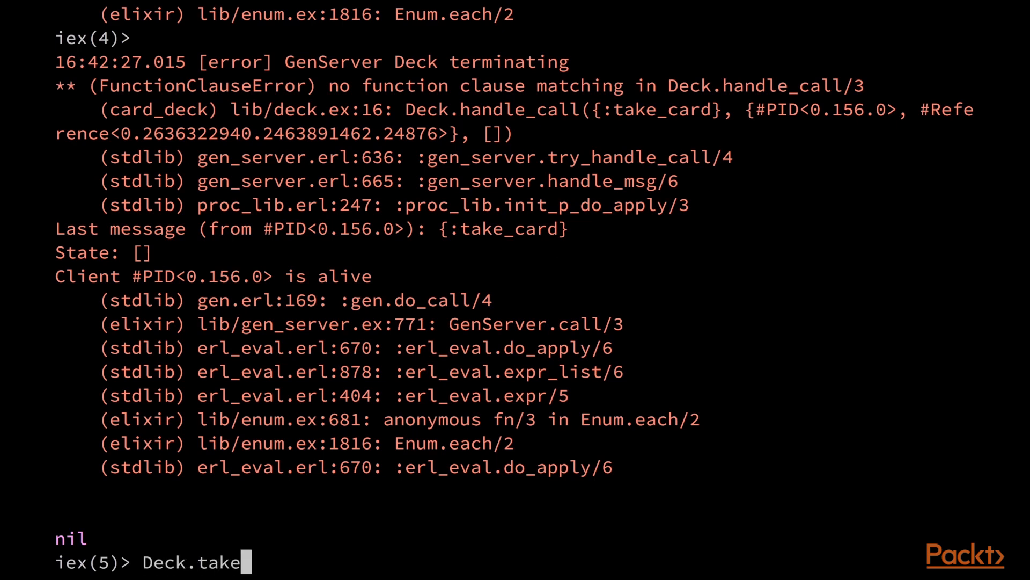